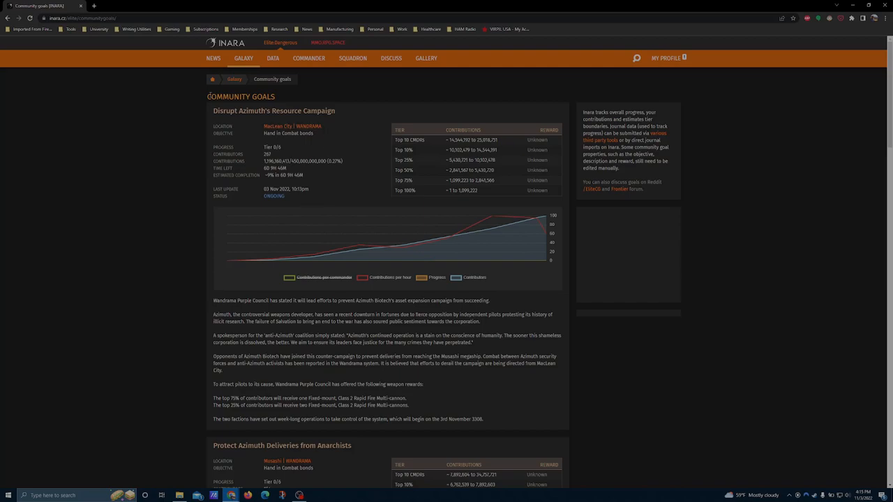
pyautogui.moveTo(211, 116)
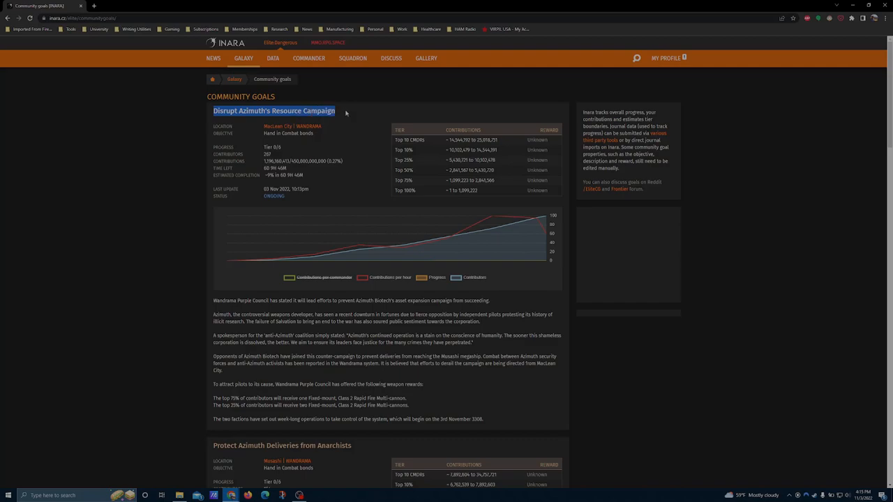
# Scroll past Disrupt Azimuth's Resource Campaign down to Azimuth Biotech Seeks to Expand Operational Assets.
pyautogui.scroll(-3)
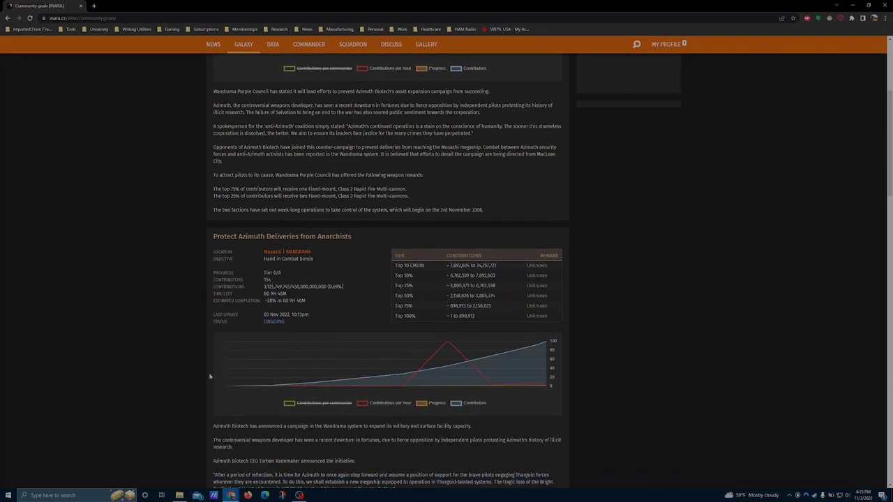
pyautogui.scroll(-3)
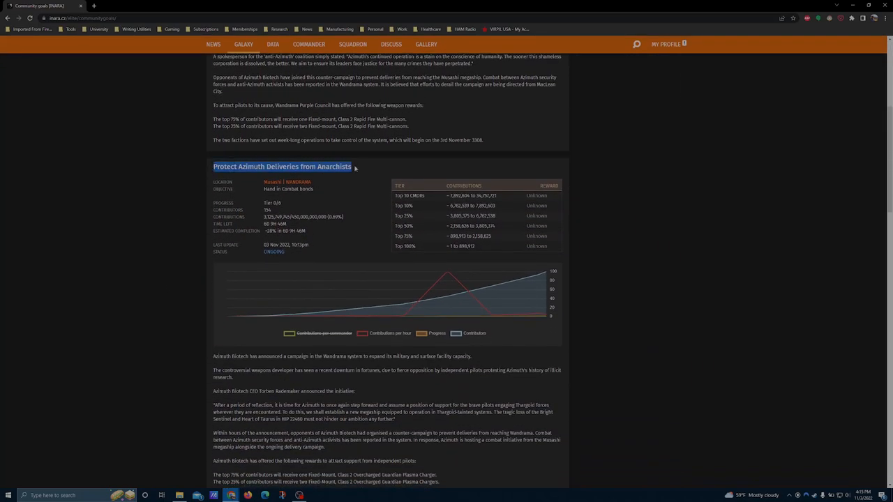
pyautogui.scroll(-3)
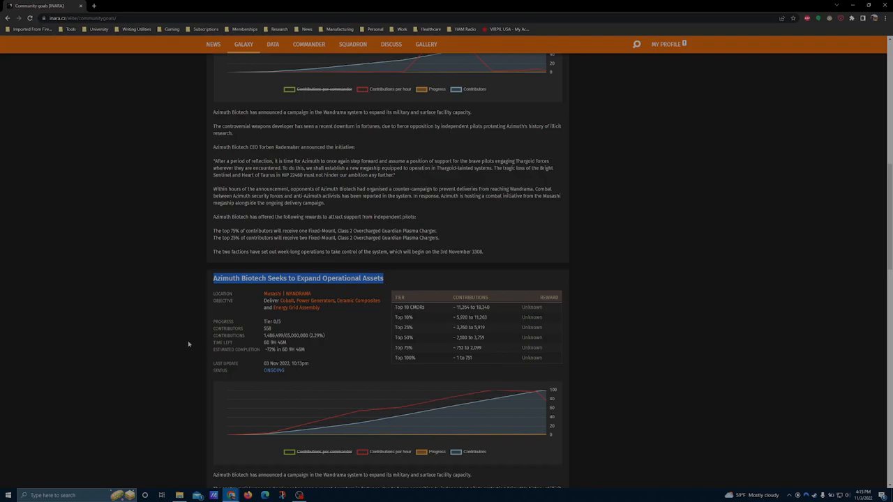
pyautogui.scroll(-3)
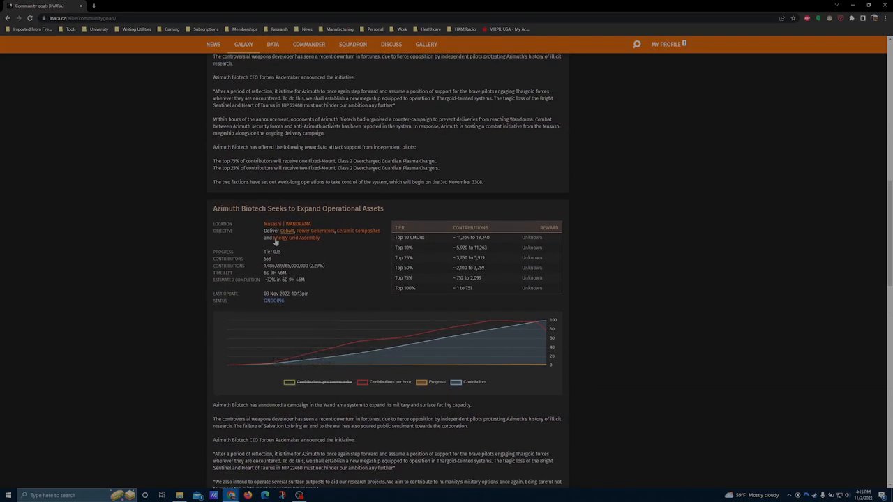
# Read the Expand Operational Assets delivery objectives and highlight, then deselect, the Mbooni permit reward.
pyautogui.scroll(-3)
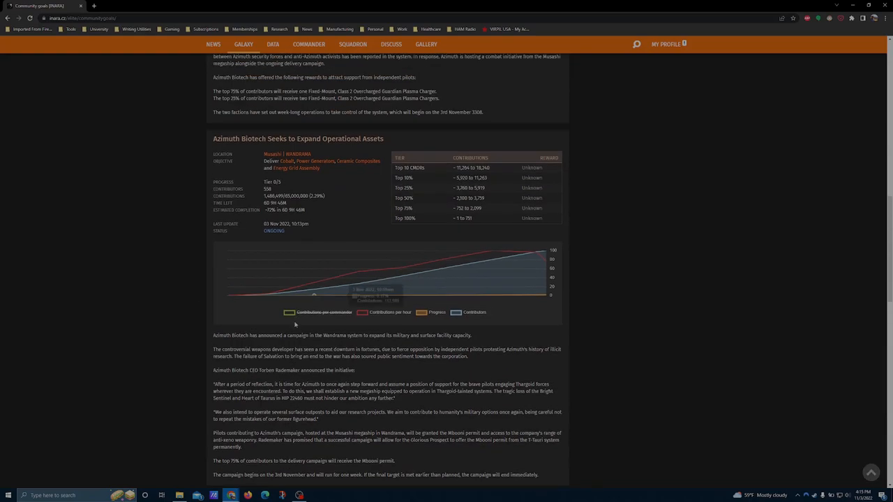
pyautogui.scroll(-3)
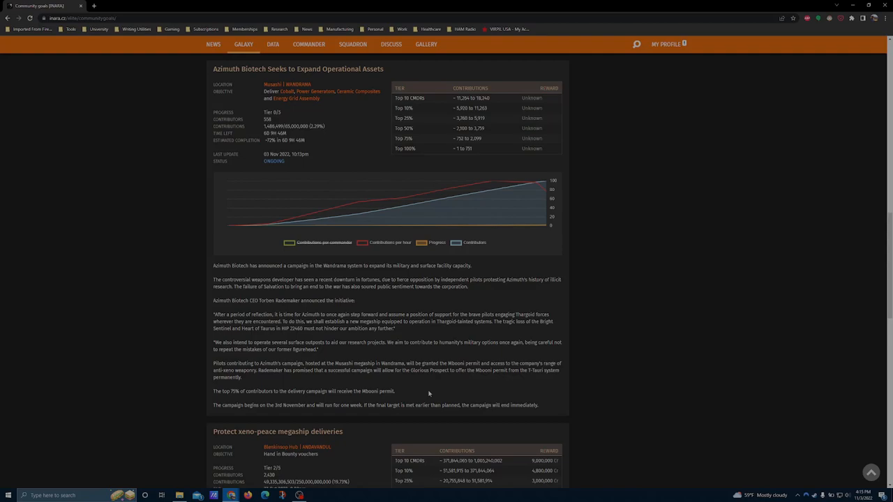
pyautogui.moveTo(214, 391); pyautogui.dragTo(352, 391)
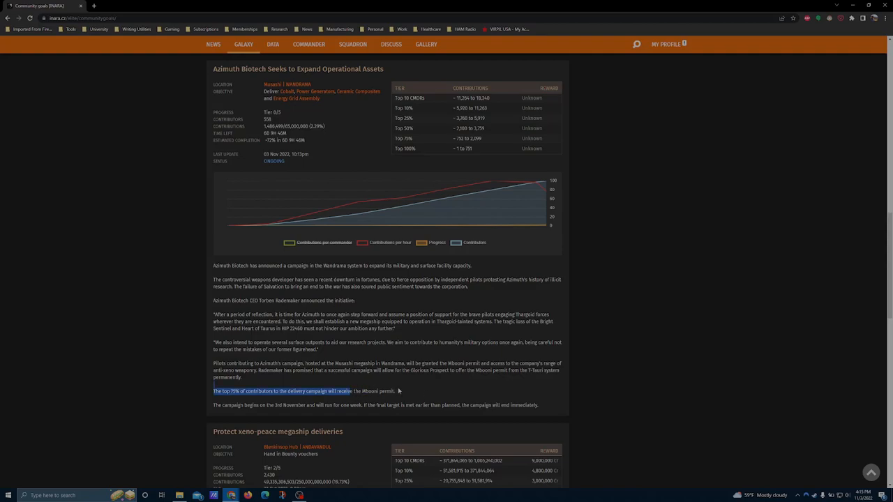
pyautogui.click(408, 391)
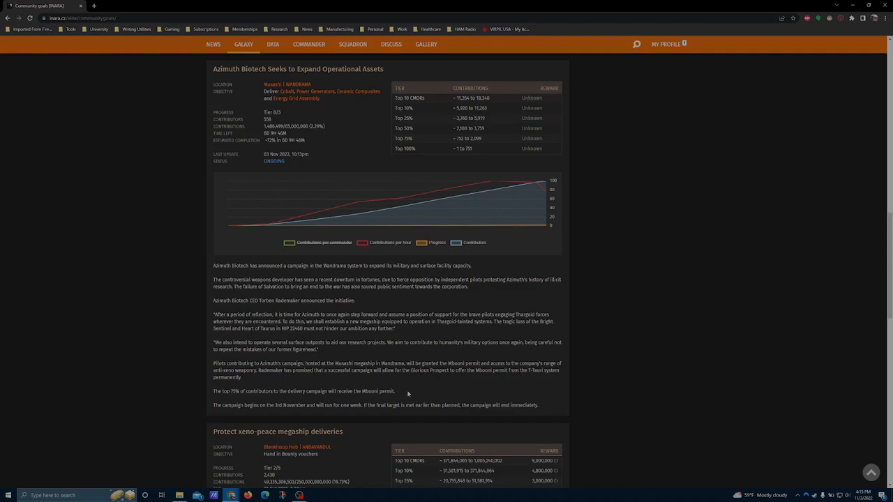
pyautogui.moveTo(626, 358)
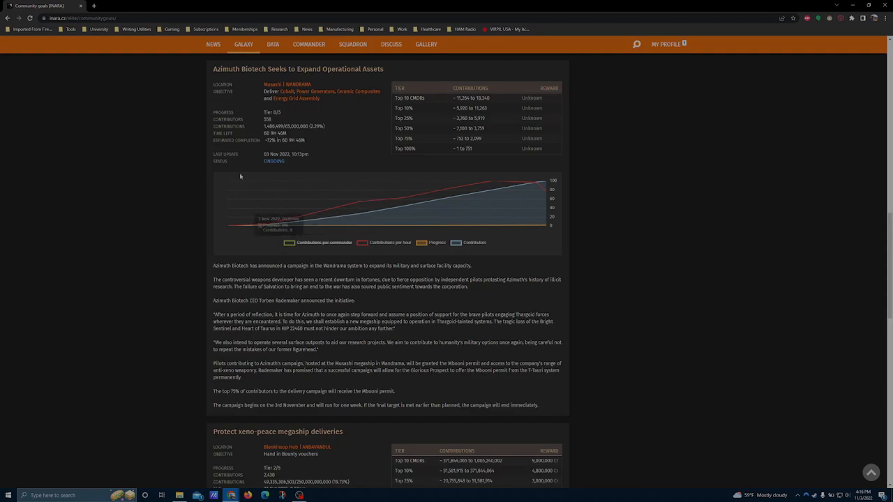
pyautogui.moveTo(221, 194)
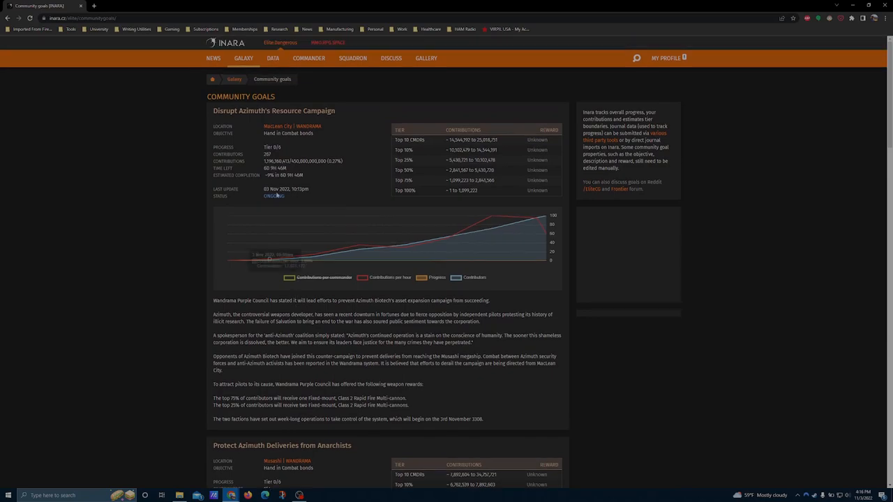
pyautogui.moveTo(200, 233)
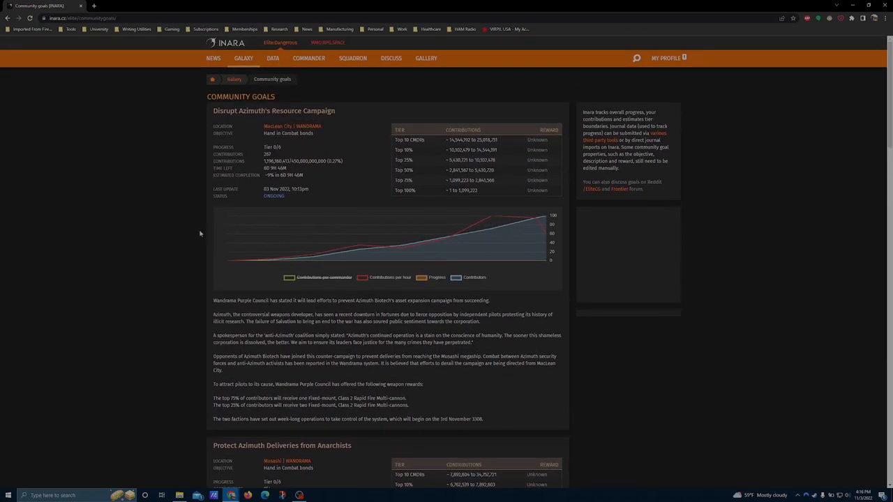
pyautogui.scroll(-3)
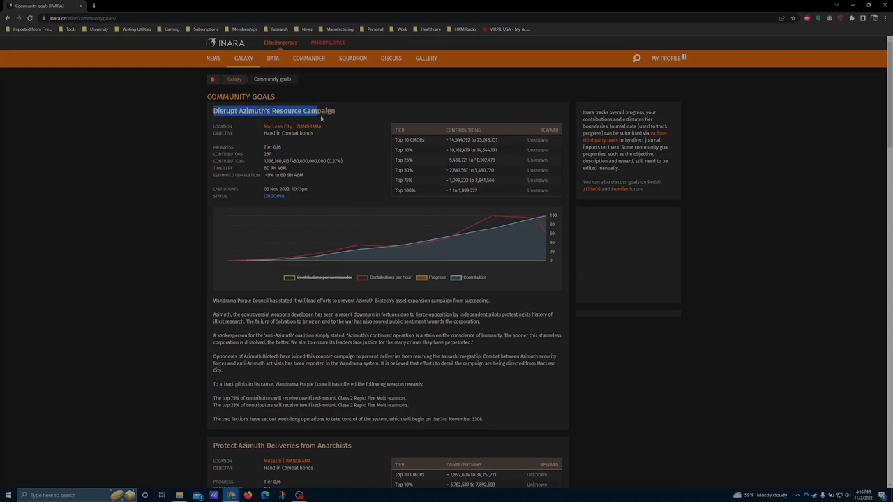
pyautogui.scroll(-3)
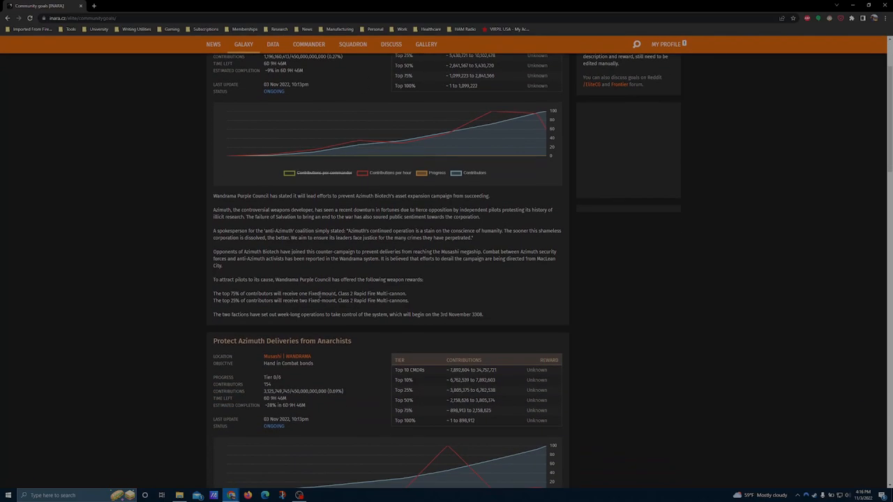
pyautogui.moveTo(310, 293); pyautogui.dragTo(407, 293)
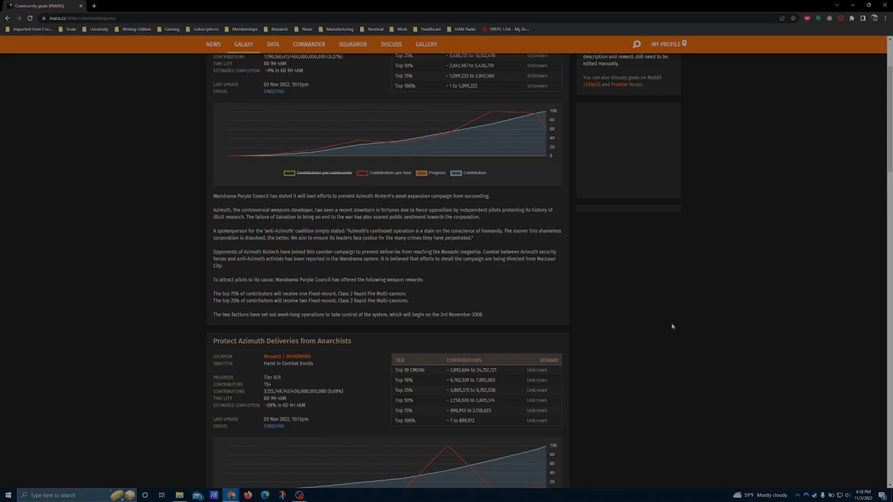
pyautogui.moveTo(340, 278)
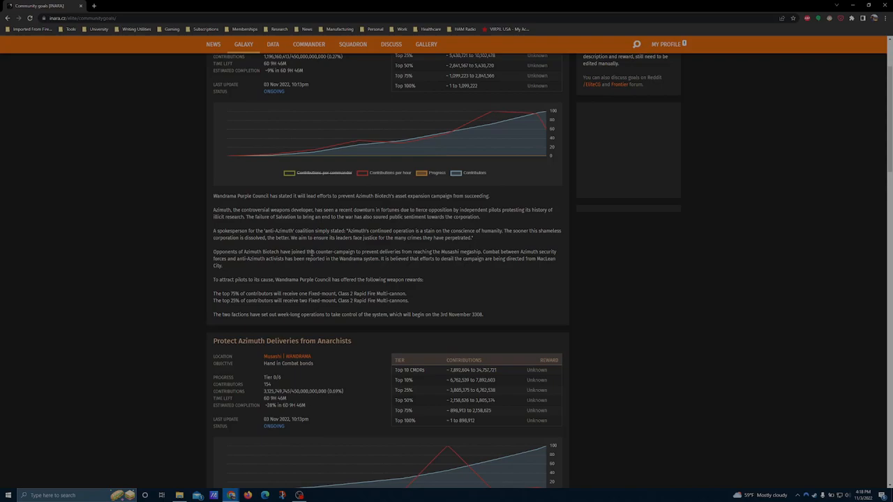
pyautogui.moveTo(438, 294)
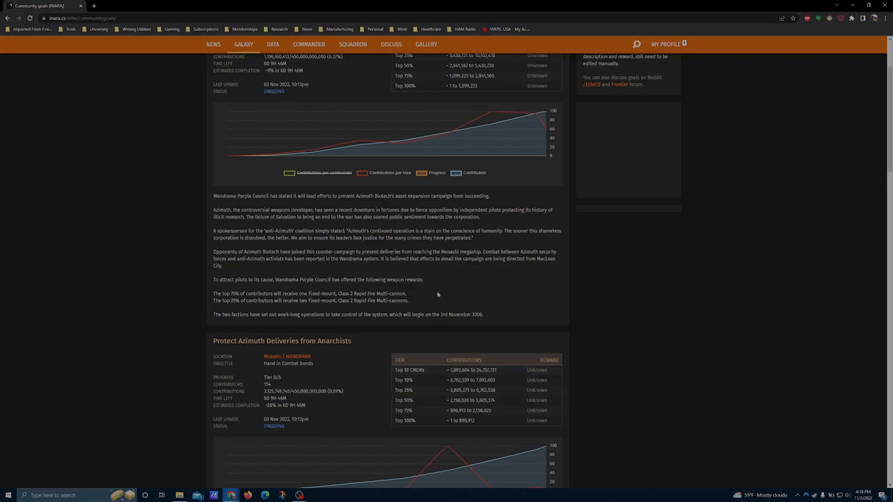
pyautogui.moveTo(366, 270)
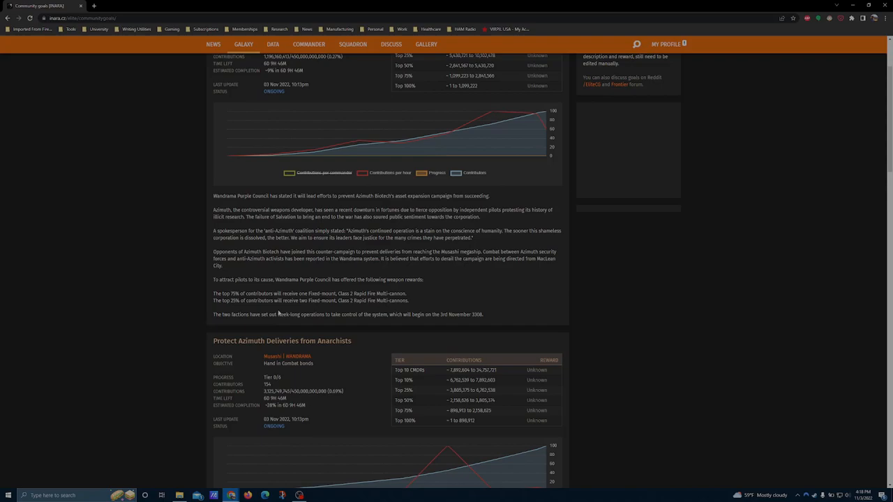
# Scroll past Protect Azimuth Deliveries' plasma charger rewards and highlight the Mbooni permit reward text.
pyautogui.scroll(-3)
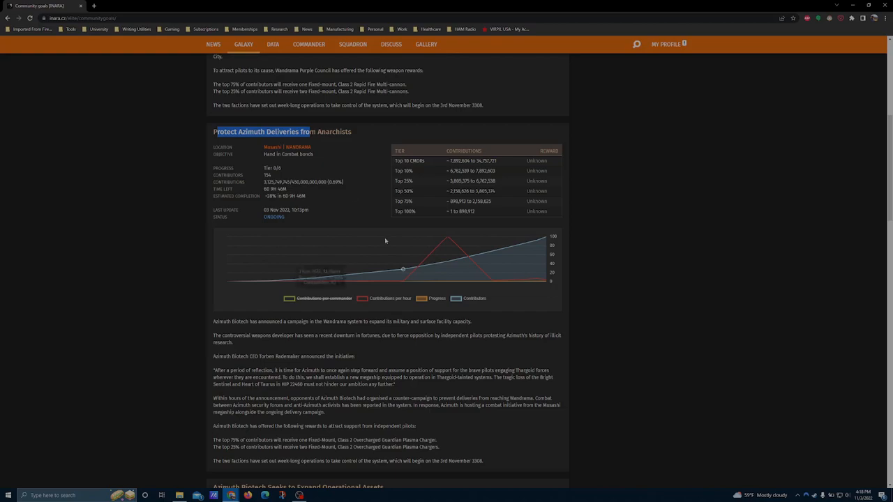
pyautogui.scroll(-3)
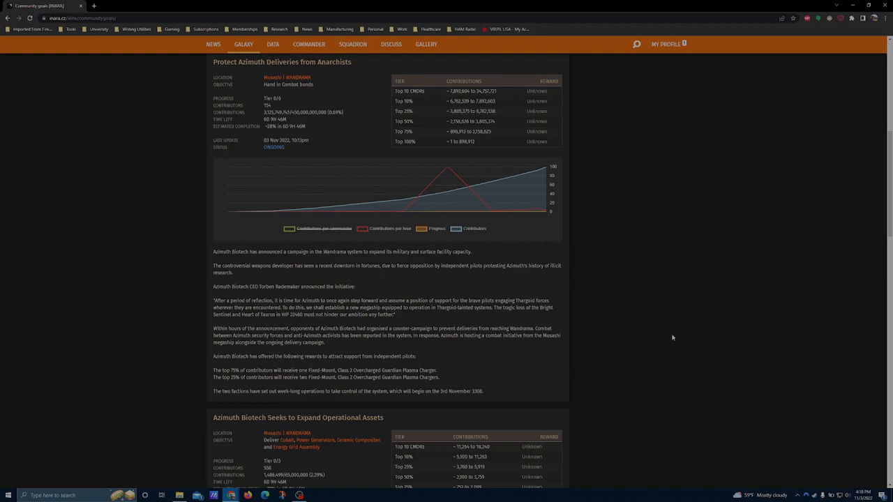
pyautogui.moveTo(304, 294)
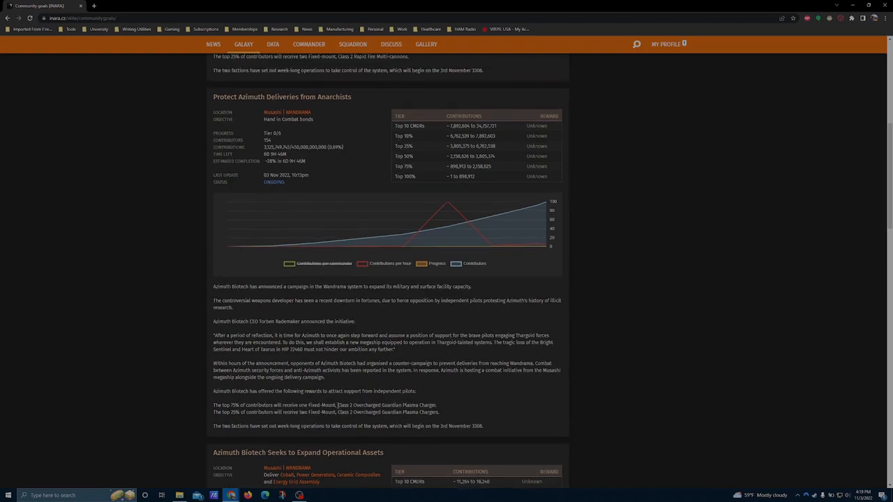
pyautogui.moveTo(336, 405); pyautogui.dragTo(437, 406)
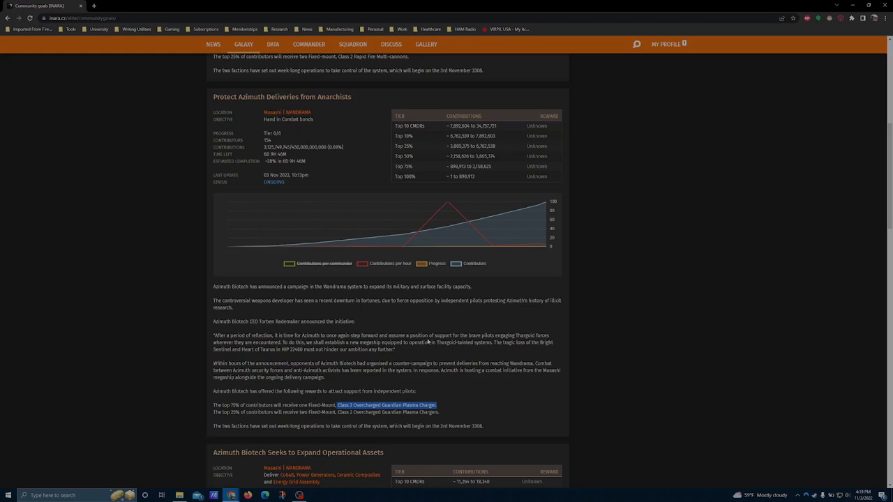
pyautogui.scroll(-3)
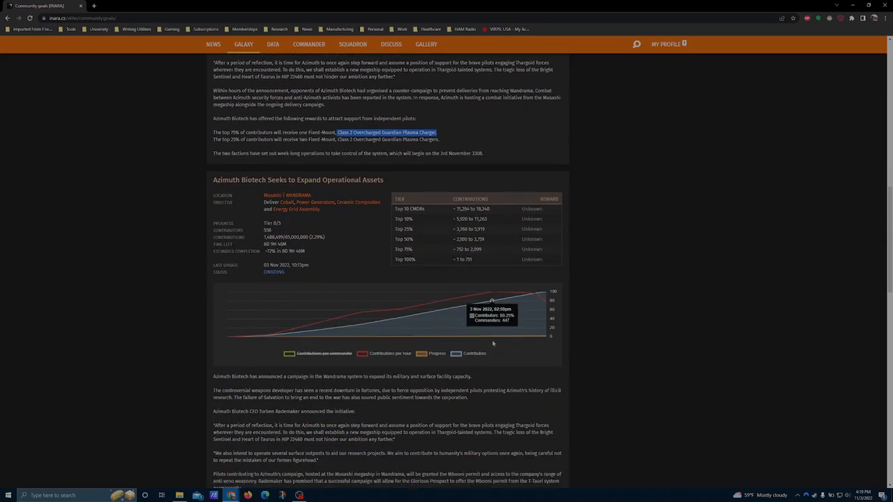
pyautogui.scroll(-3)
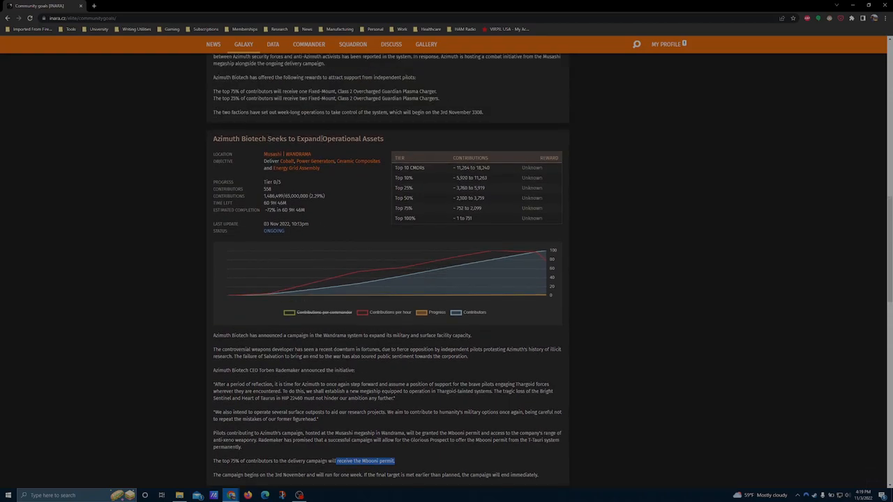
# Scroll to the Top 75% contribution range (752 to 2,099) and estimated completion.
pyautogui.scroll(-3)
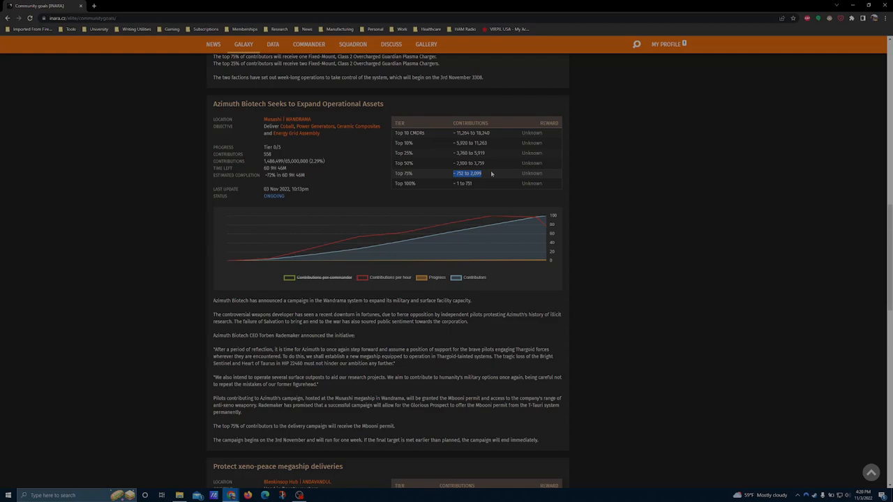
pyautogui.moveTo(624, 180)
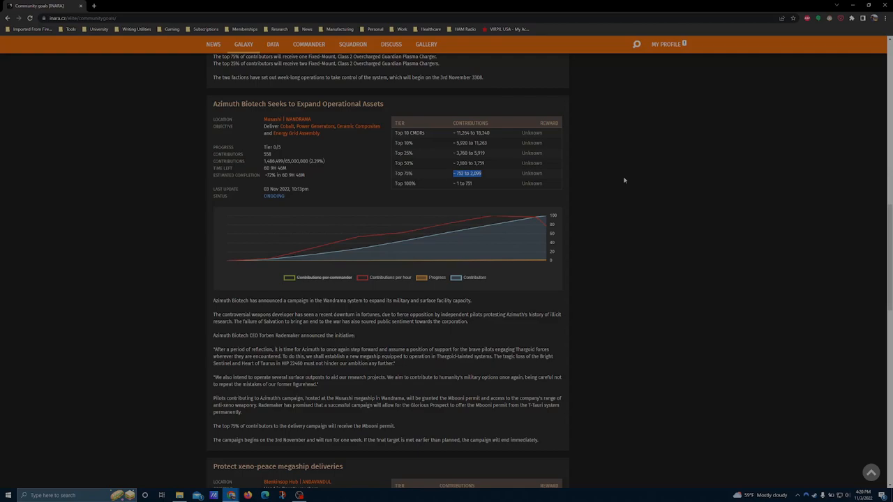
pyautogui.moveTo(511, 146)
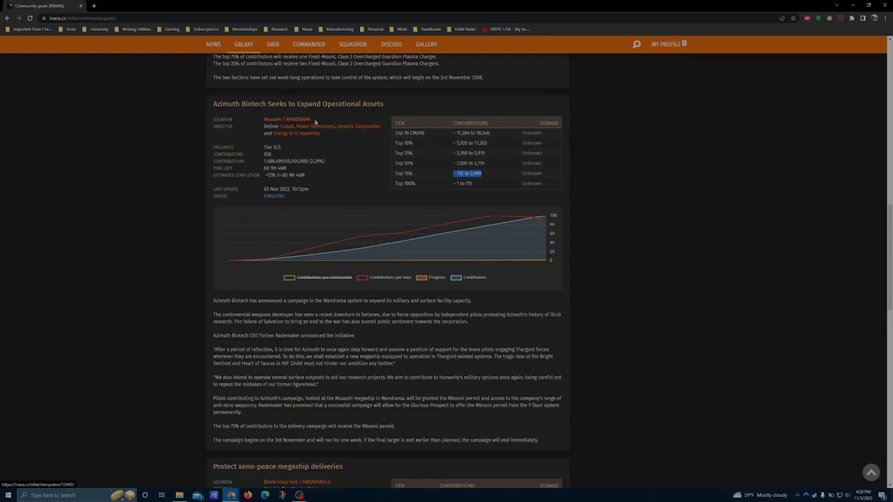
pyautogui.moveTo(835, 128)
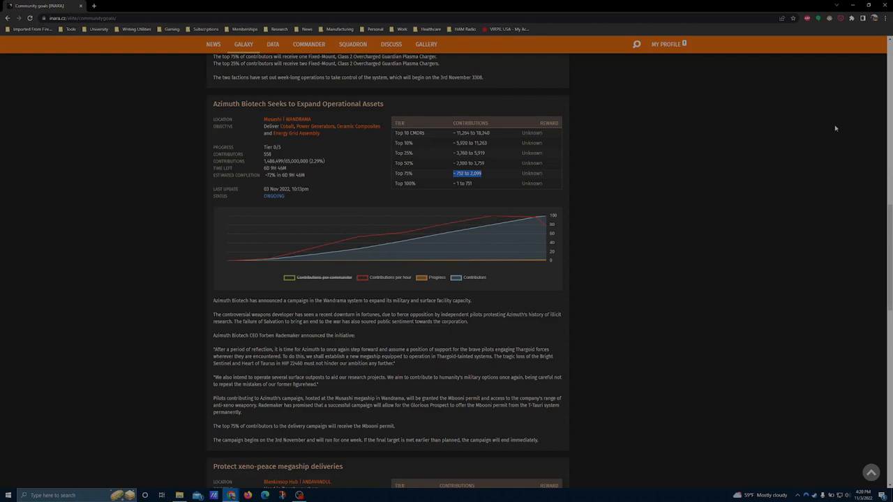
pyautogui.moveTo(262, 177)
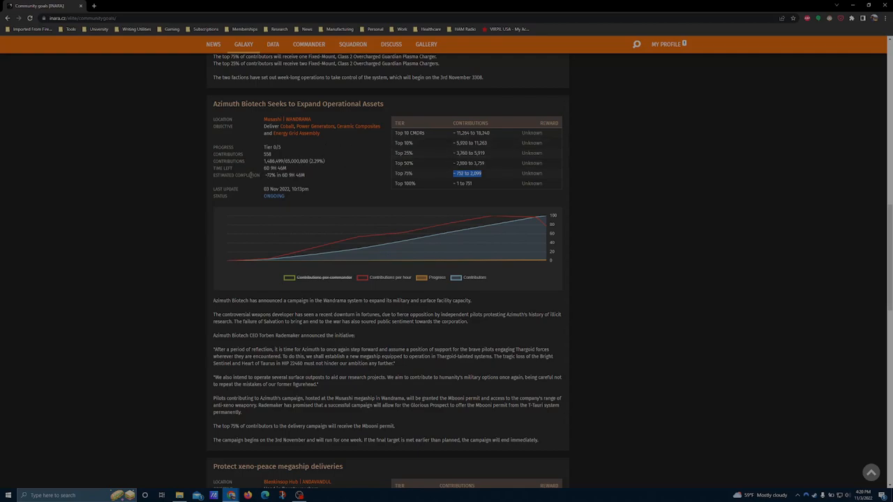
pyautogui.moveTo(264, 184)
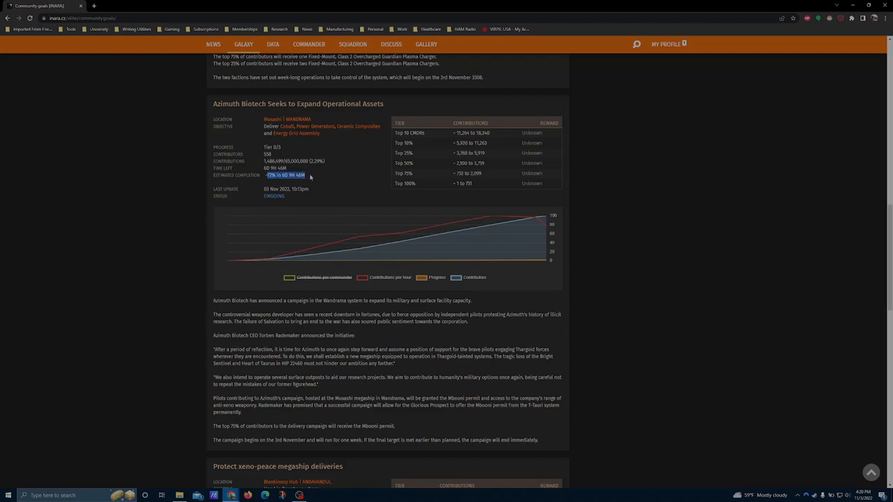
pyautogui.moveTo(314, 177)
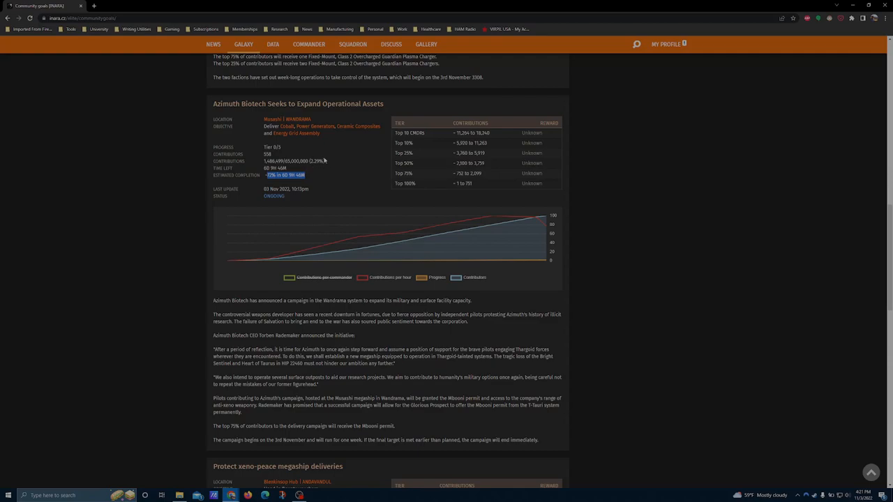
pyautogui.moveTo(348, 133)
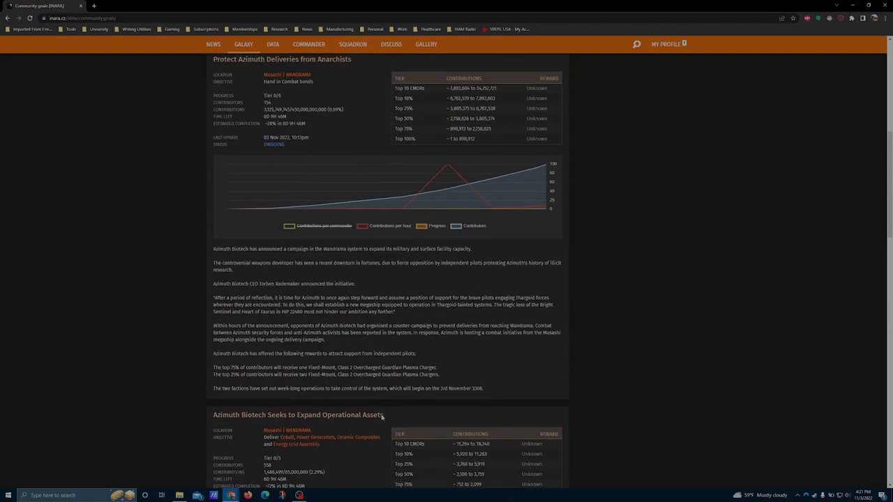
# Drag back to the Disrupt Azimuth campaign and highlight its Class 2 multi-cannon reward text.
pyautogui.moveTo(338, 370); pyautogui.dragTo(440, 378)
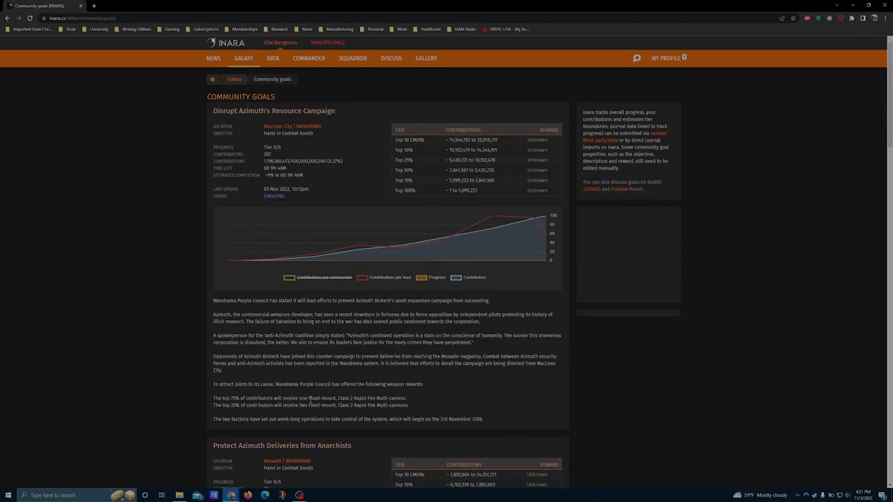
pyautogui.moveTo(309, 398); pyautogui.dragTo(407, 399)
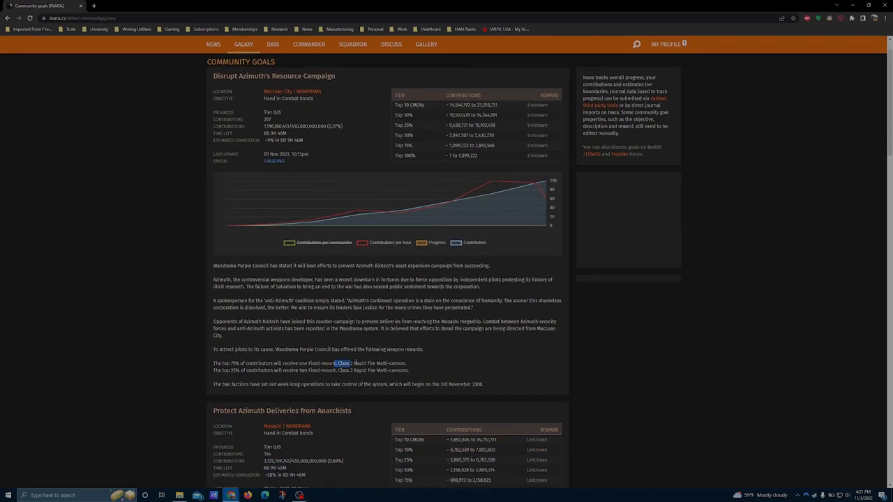
pyautogui.scroll(-3)
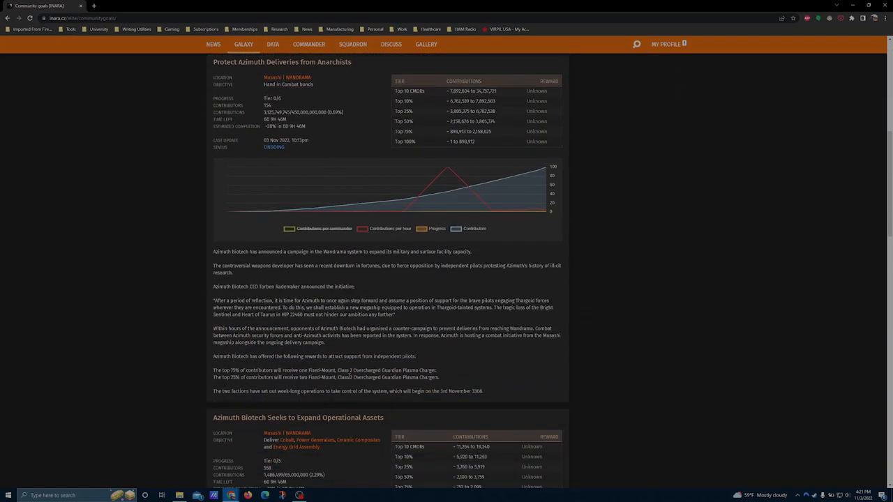
pyautogui.scroll(-3)
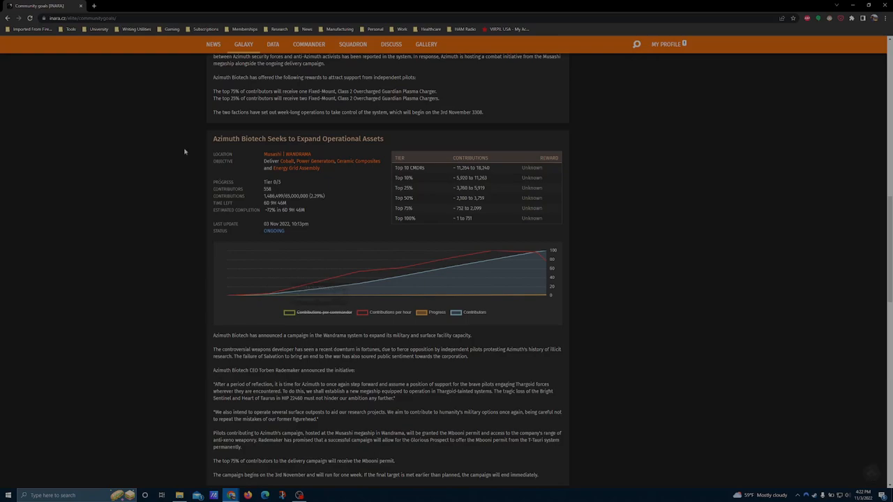
pyautogui.scroll(-3)
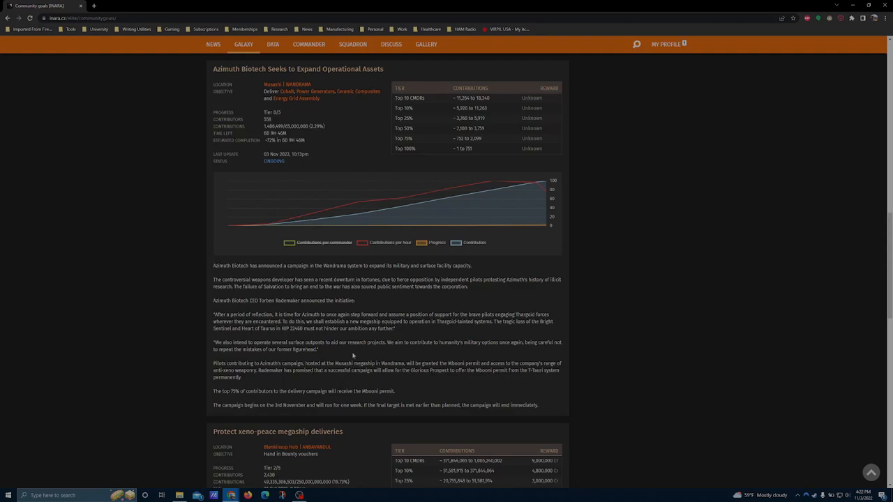
pyautogui.moveTo(349, 391)
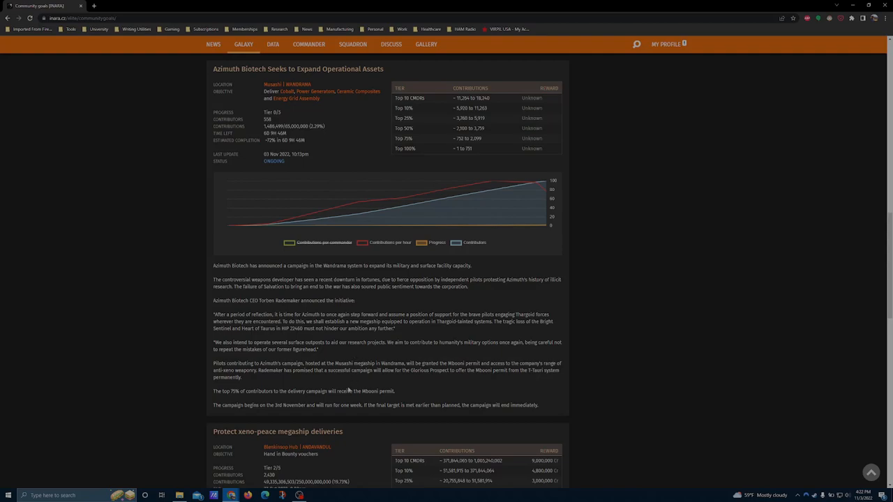
pyautogui.moveTo(219, 67)
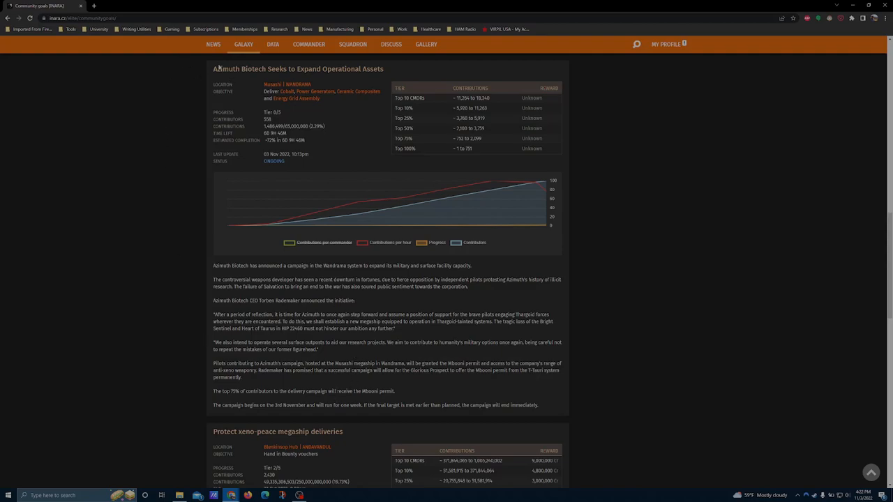
pyautogui.tripleClick(298, 68)
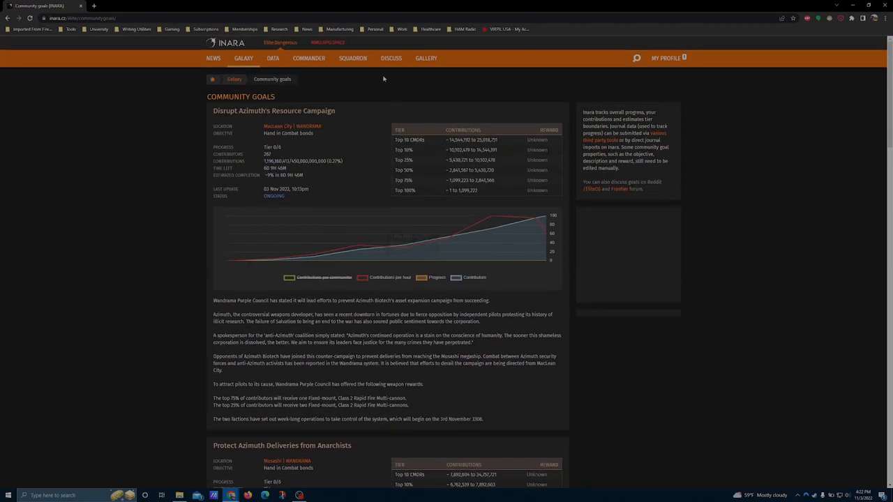
pyautogui.scroll(-3)
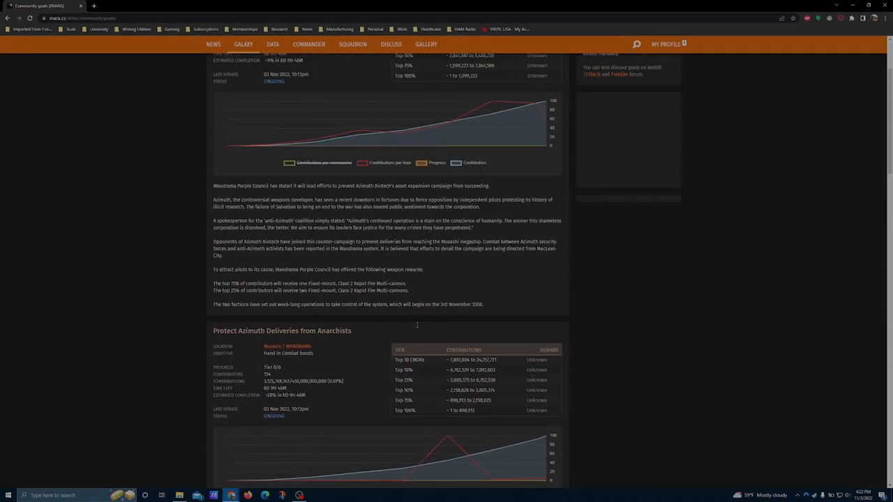
pyautogui.scroll(3)
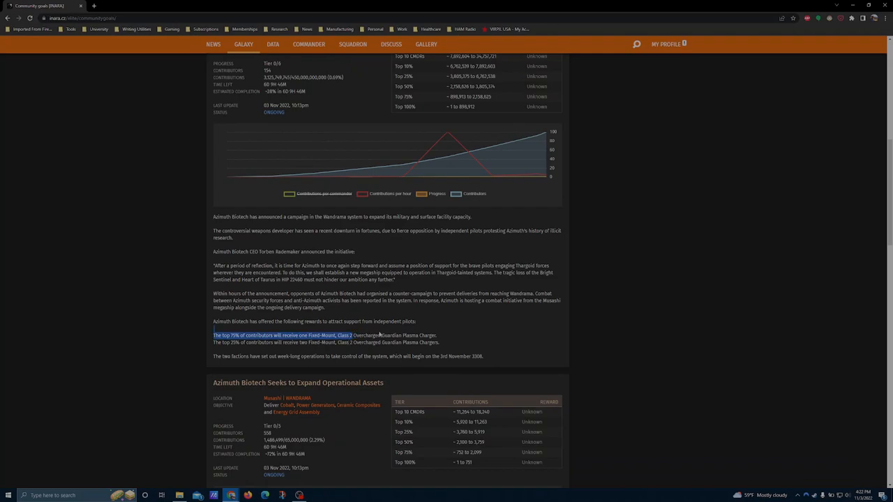
pyautogui.scroll(-3)
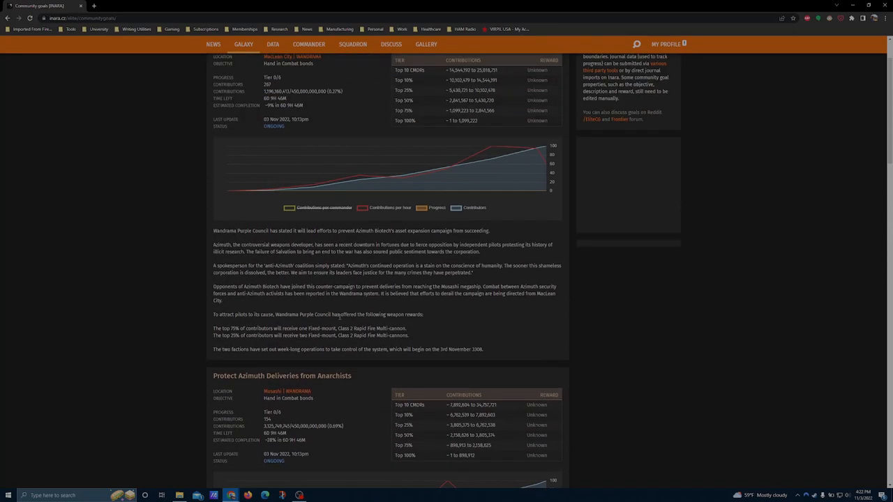